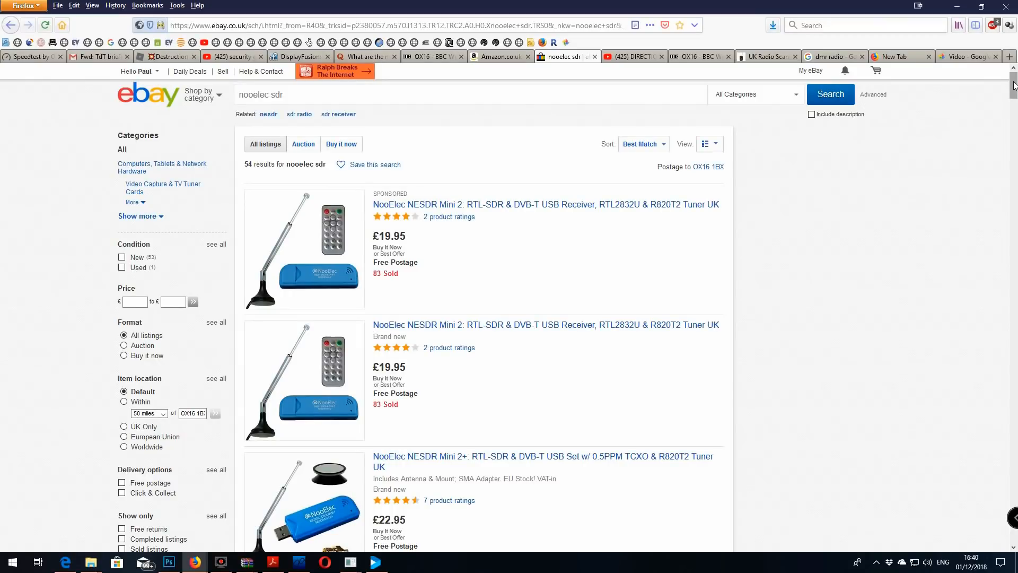
Bring the Audio panel's output device setting into view in SDR#.
{"action": "scroll", "scroll_direction": "down", "scroll_amount": 3}
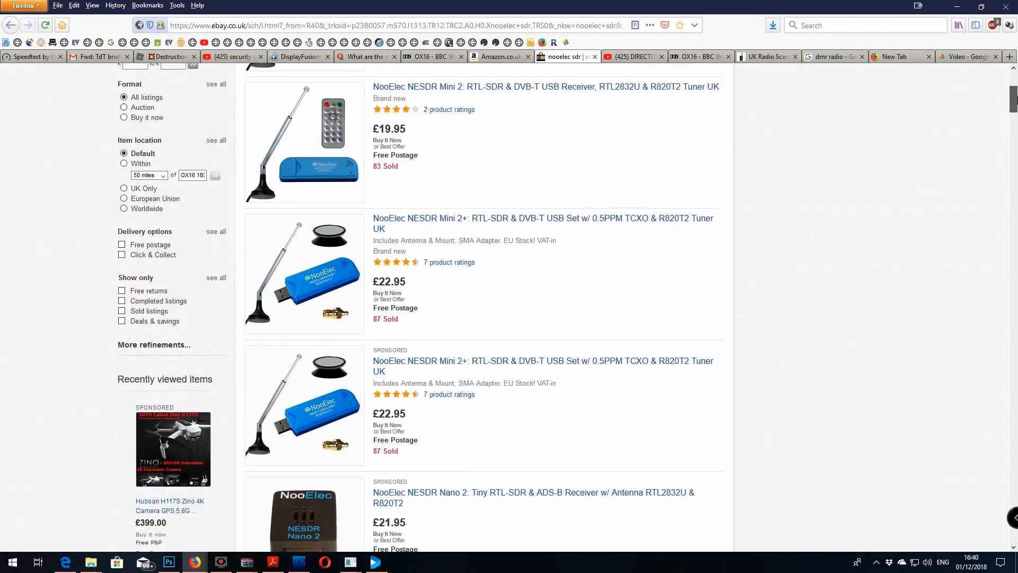
{"action": "scroll", "scroll_direction": "down", "scroll_amount": 3}
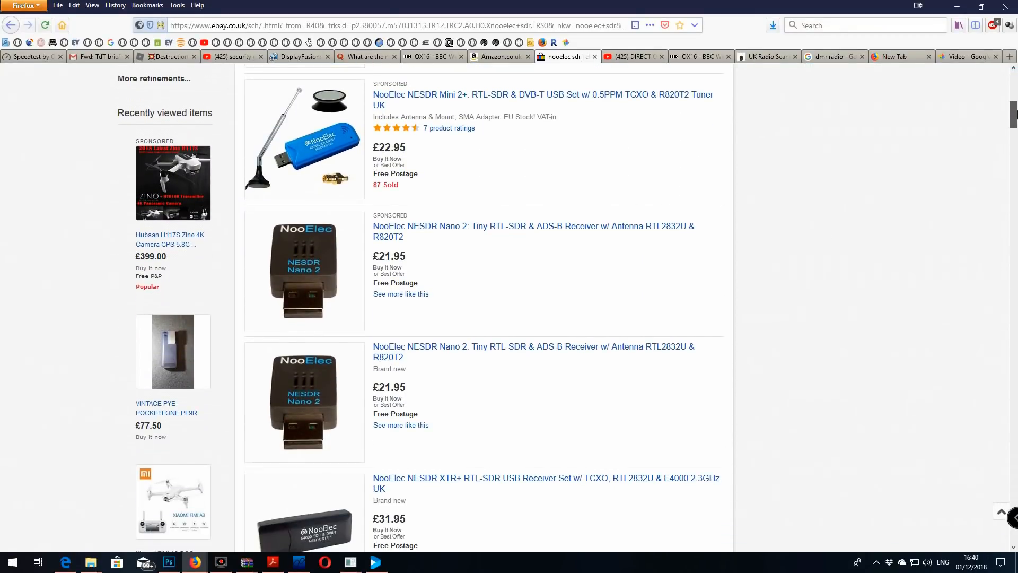
{"action": "left_click", "coordinate": [297, 562]}
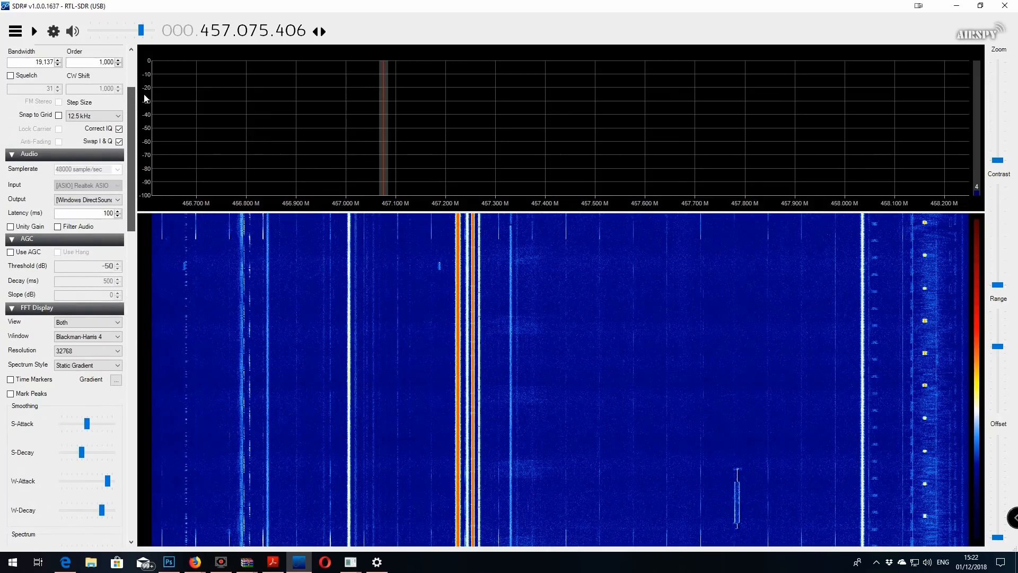
{"action": "scroll", "scroll_direction": "down", "scroll_amount": 3}
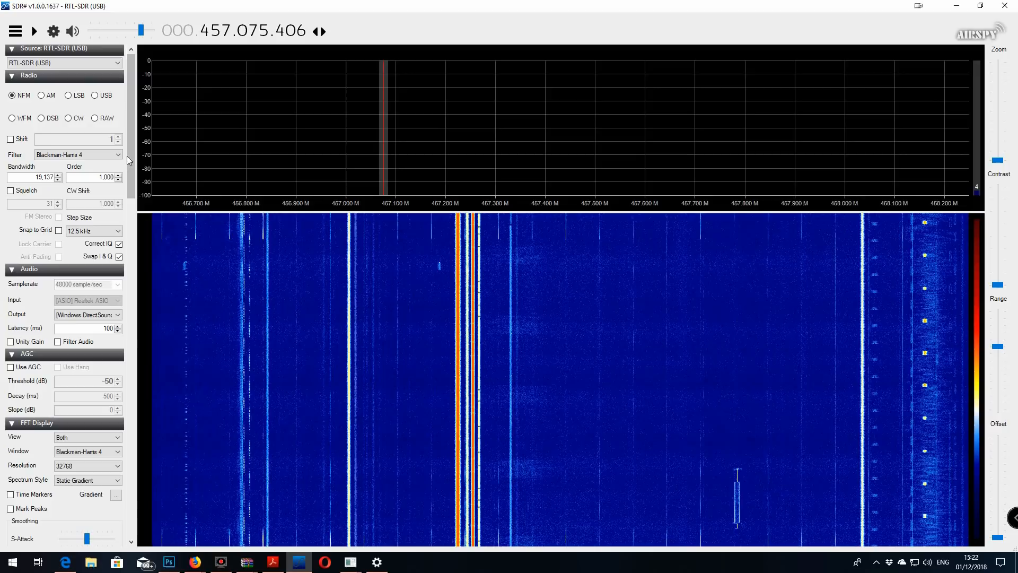
{"action": "scroll", "scroll_direction": "down", "scroll_amount": 3}
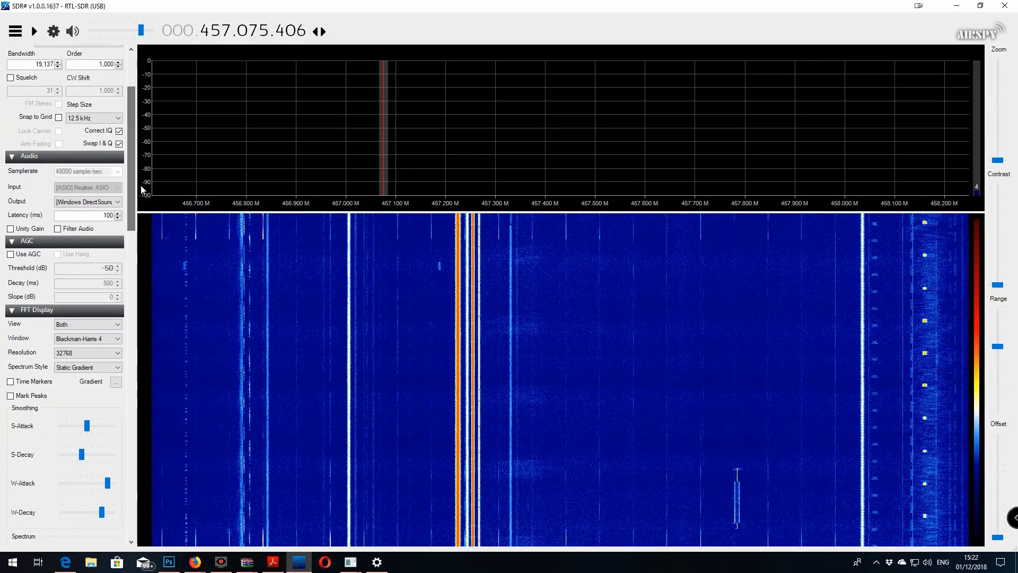
Choose [Windows DirectSound] CABLE Input (VB-Audio Virtual Cable) as the audio output device.
{"action": "left_click", "coordinate": [84, 202]}
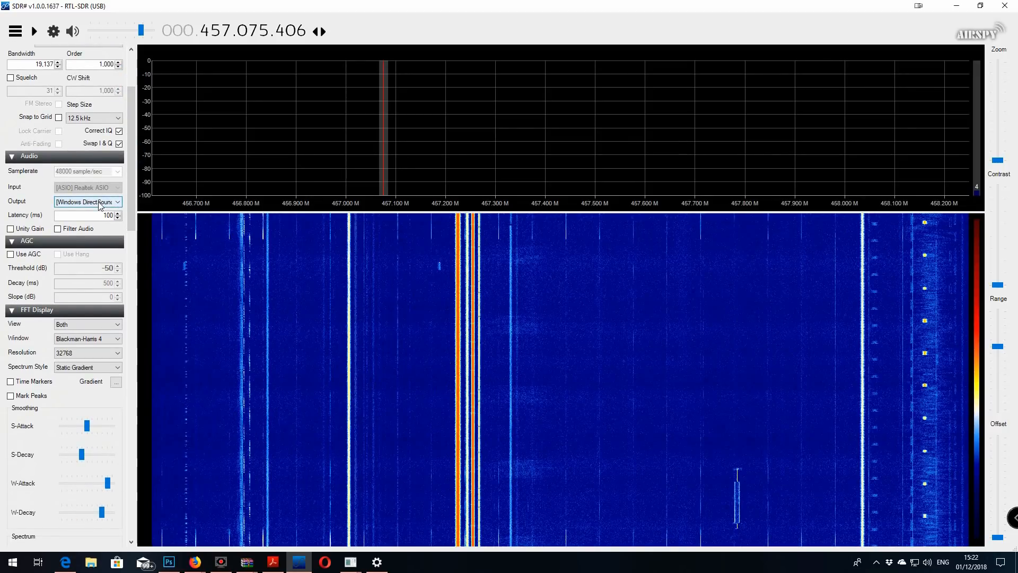
{"action": "left_click", "coordinate": [89, 202]}
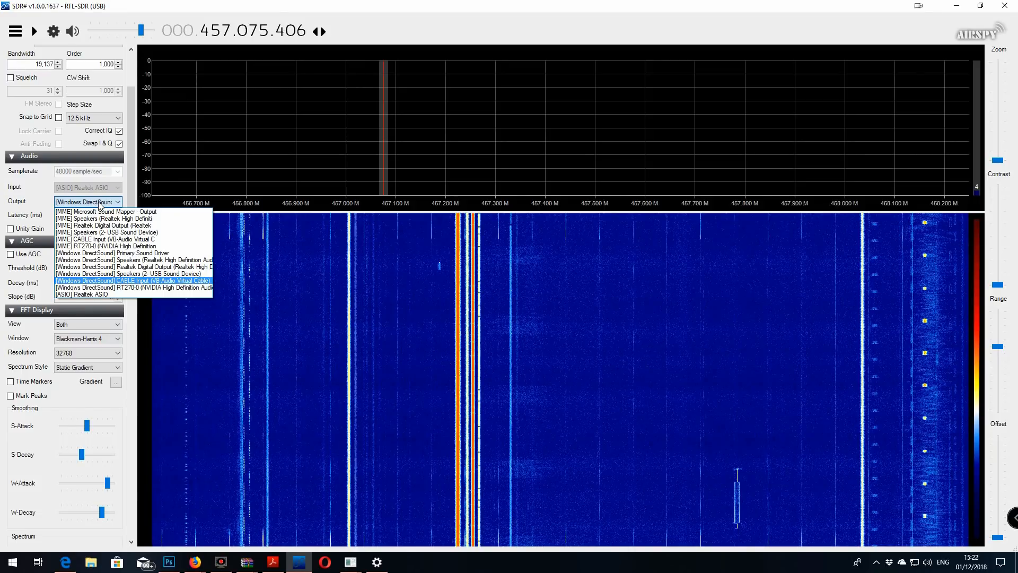
{"action": "left_click", "coordinate": [88, 202]}
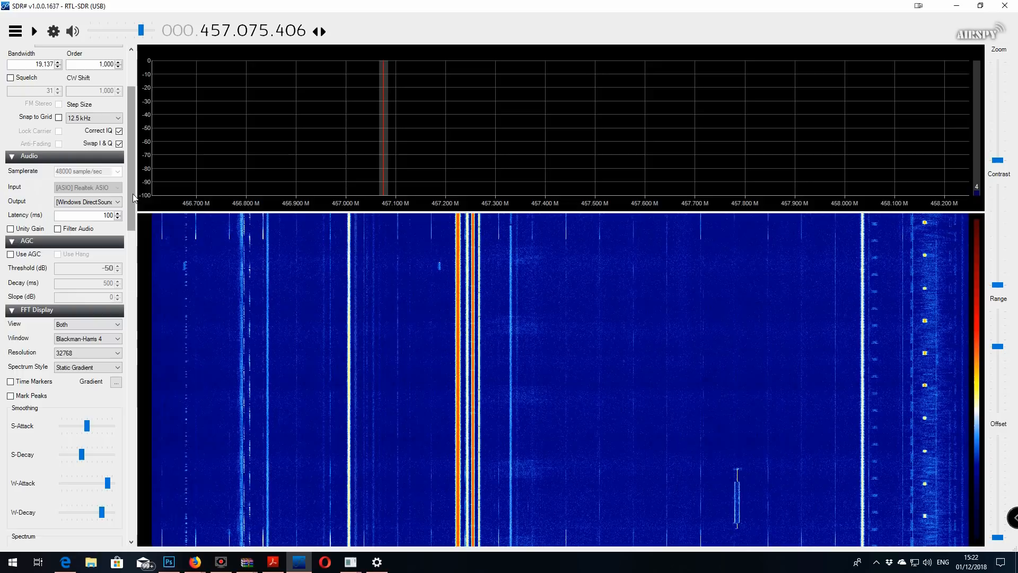
{"action": "scroll", "scroll_direction": "down", "scroll_amount": 3}
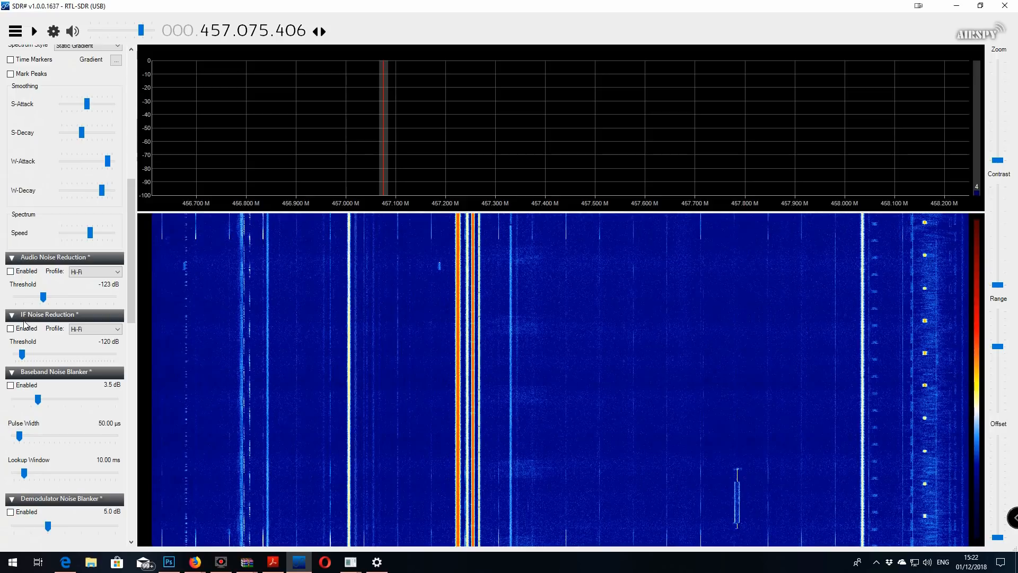
Scroll the left panel down past noise reduction and recording to the DSD Interface section.
{"action": "scroll", "scroll_direction": "down", "scroll_amount": 3}
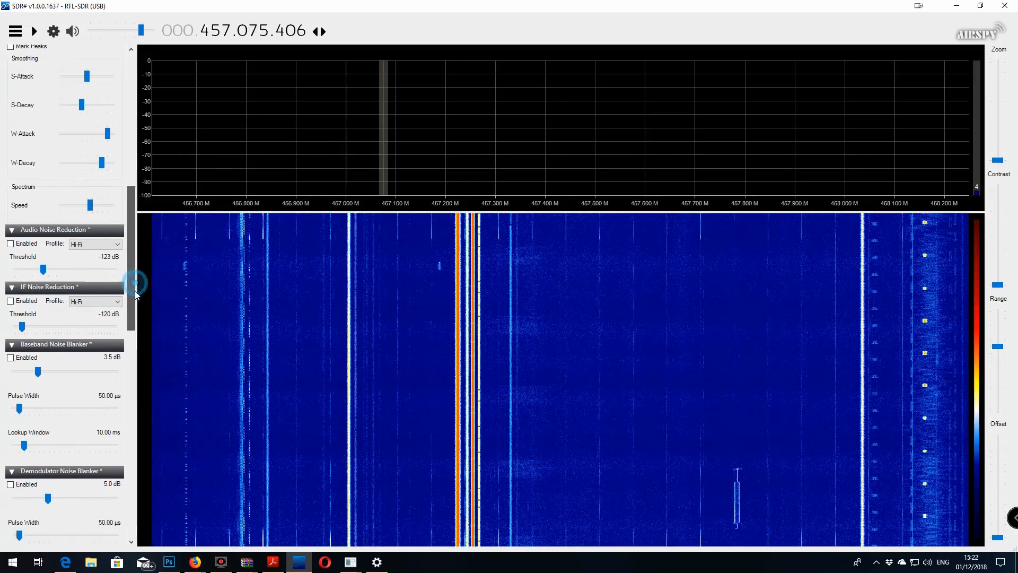
{"action": "scroll", "scroll_direction": "down", "scroll_amount": 3}
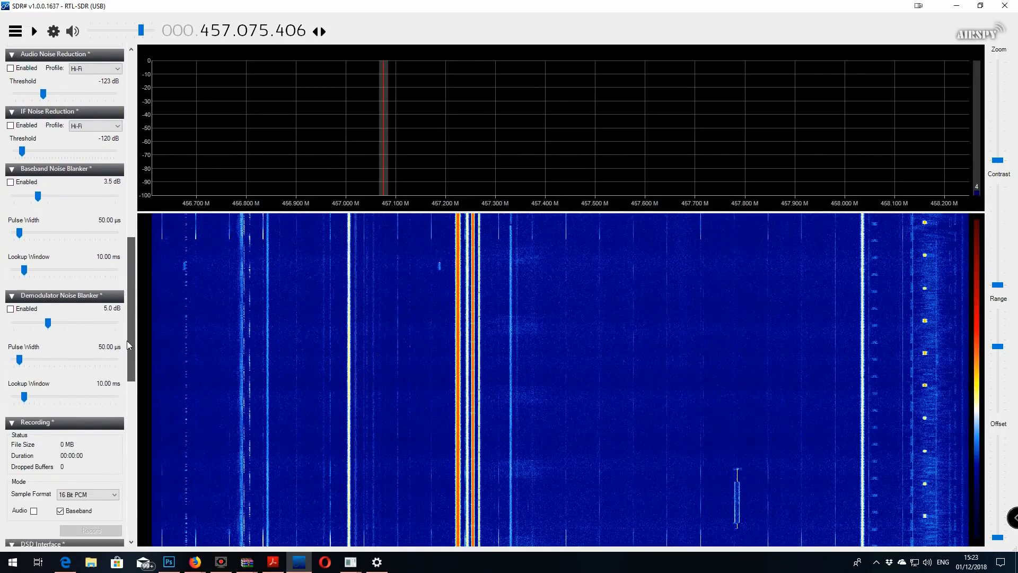
{"action": "scroll", "scroll_direction": "down", "scroll_amount": 3}
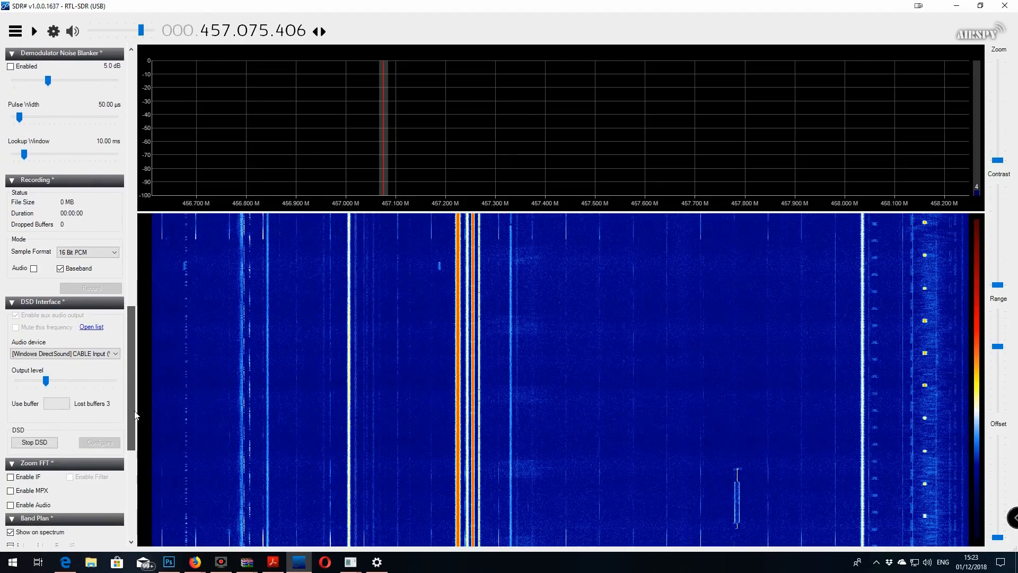
{"action": "scroll", "scroll_direction": "down", "scroll_amount": 3}
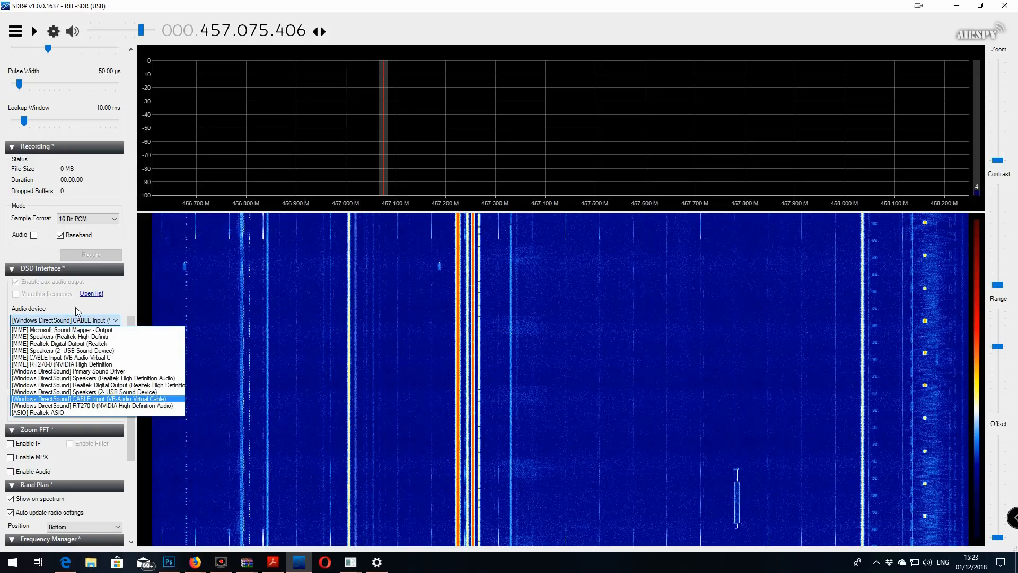
Set the DSD Interface audio device to [Windows DirectSound] CABLE Input (VB-Audio Virtual Cable).
{"action": "left_click", "coordinate": [85, 398]}
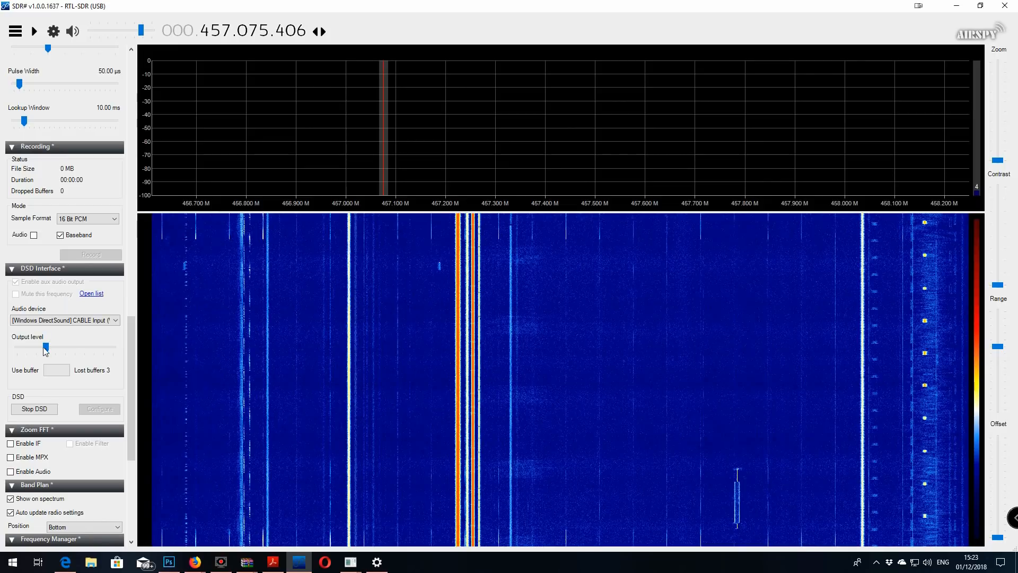
{"action": "mouse_move", "coordinate": [116, 352]}
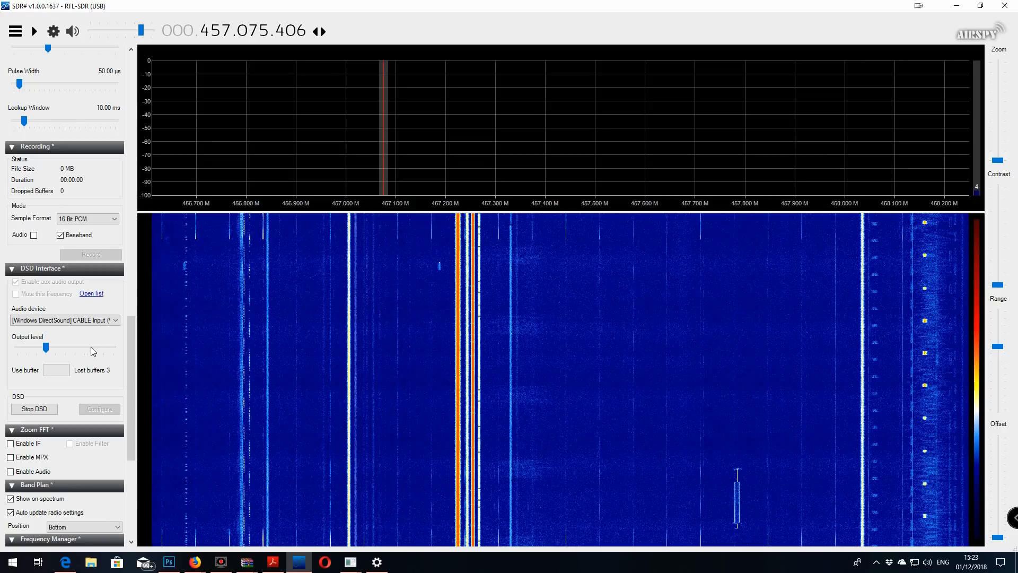
{"action": "mouse_move", "coordinate": [110, 351]}
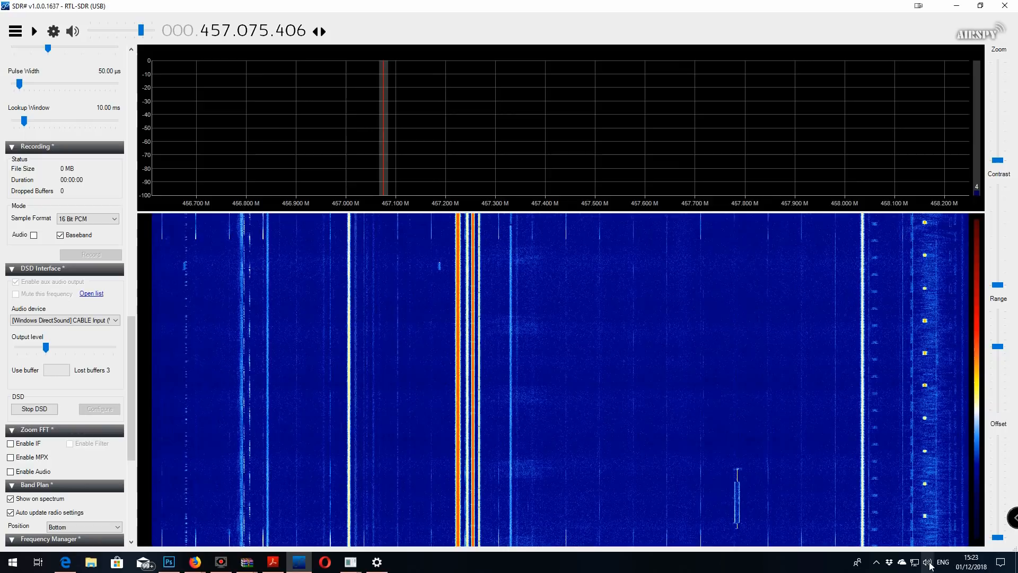
{"action": "mouse_move", "coordinate": [928, 563]}
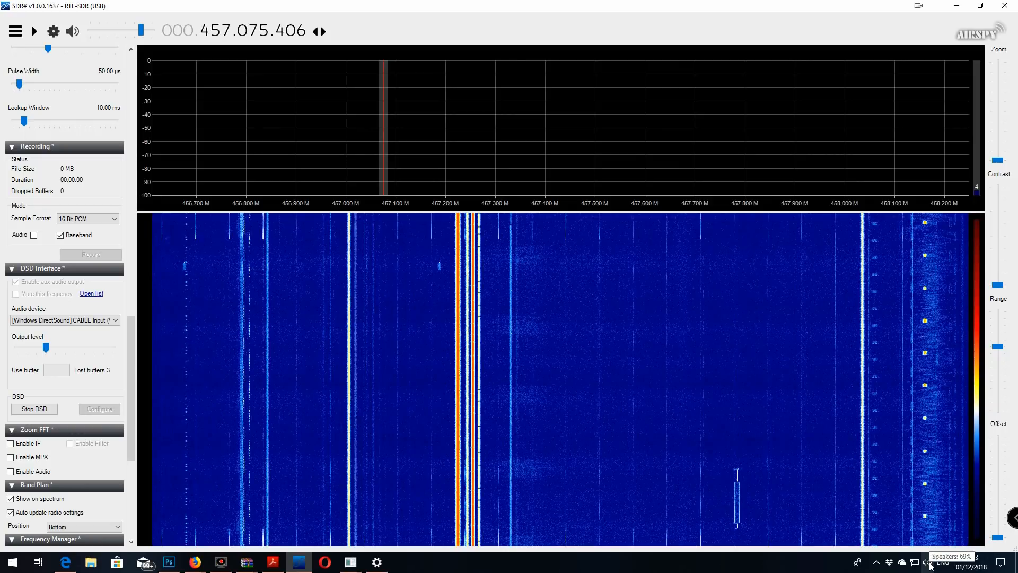
Make CABLE Output (VB-Audio Virtual Cable) the Windows sound input device and close Settings.
{"action": "right_click", "coordinate": [929, 562]}
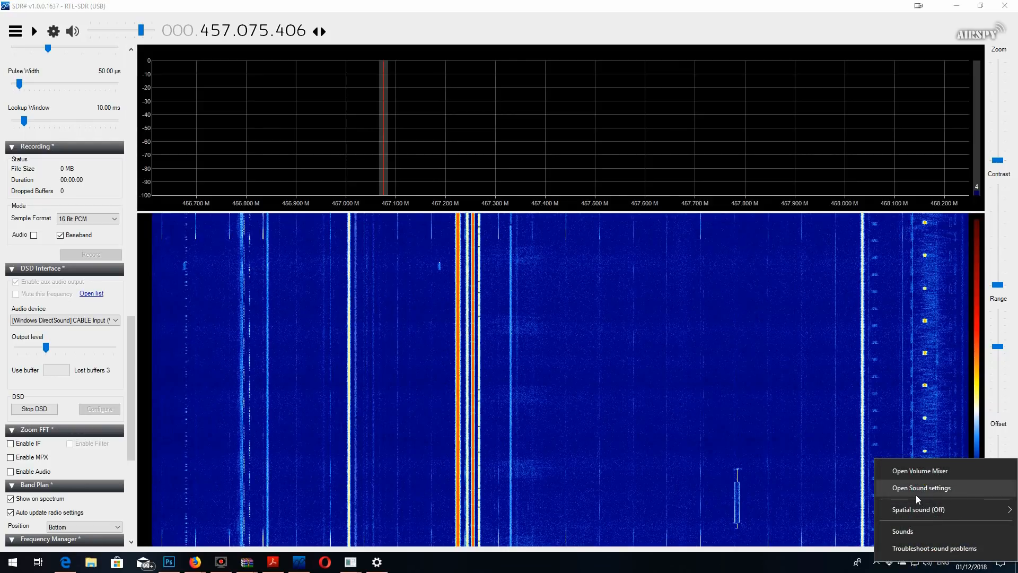
{"action": "left_click", "coordinate": [921, 488]}
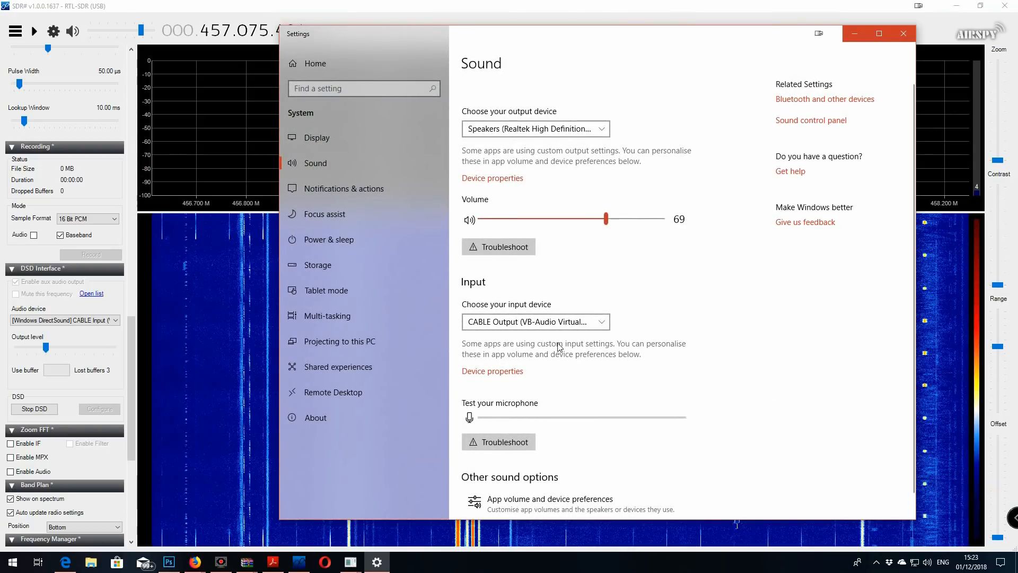
{"action": "mouse_move", "coordinate": [477, 302]}
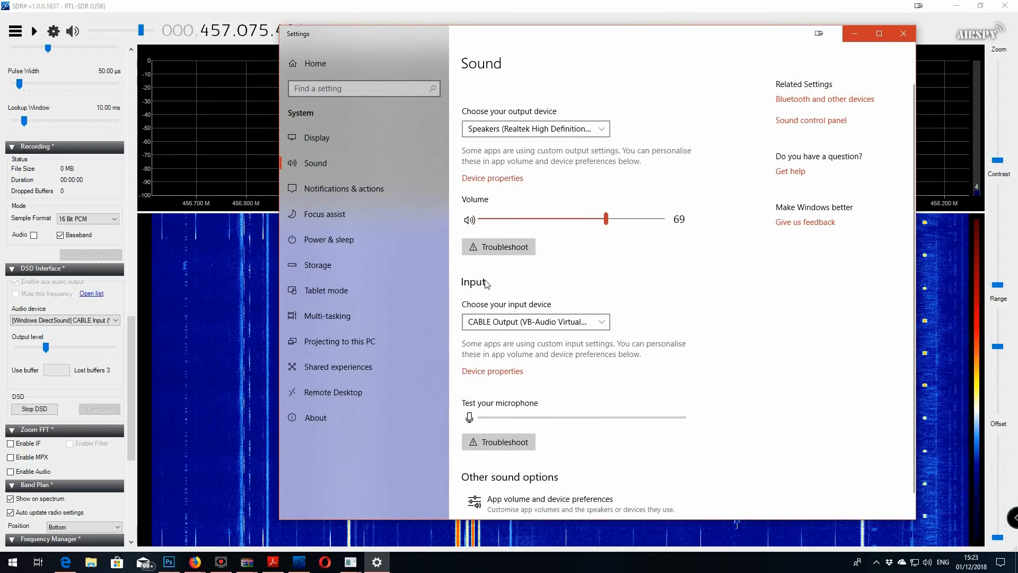
{"action": "left_click", "coordinate": [535, 322]}
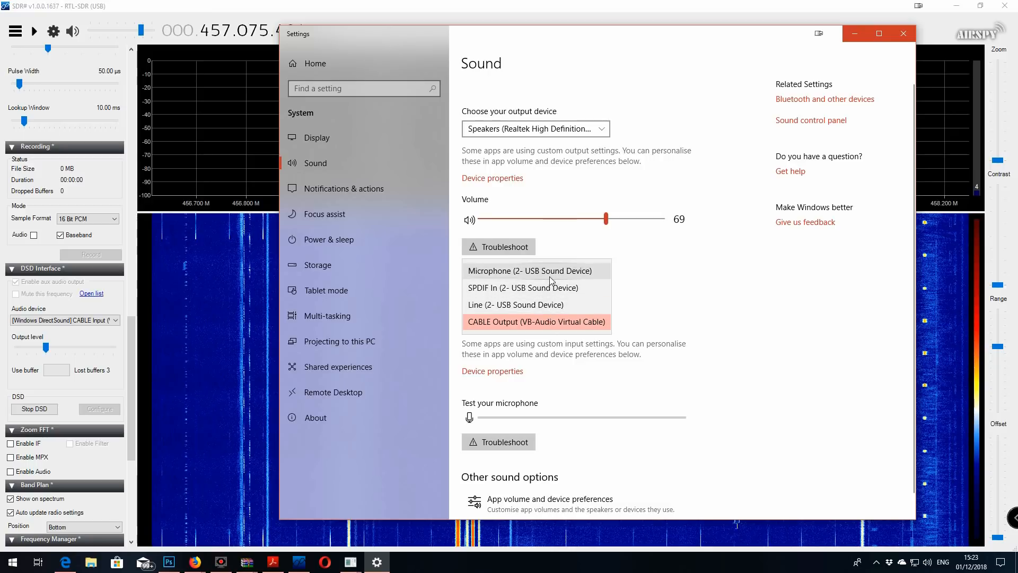
{"action": "mouse_move", "coordinate": [560, 278]}
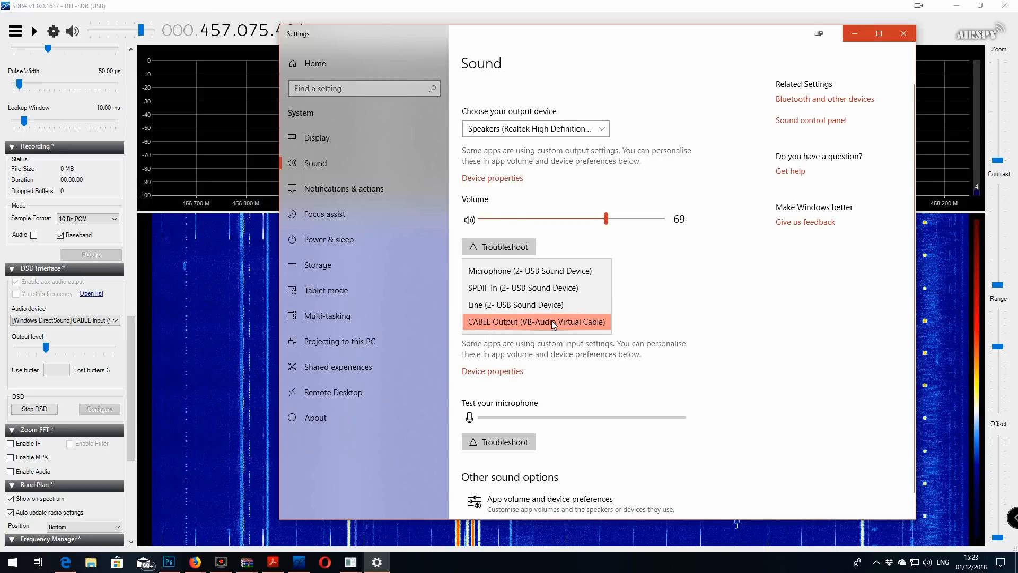
{"action": "left_click", "coordinate": [535, 321]}
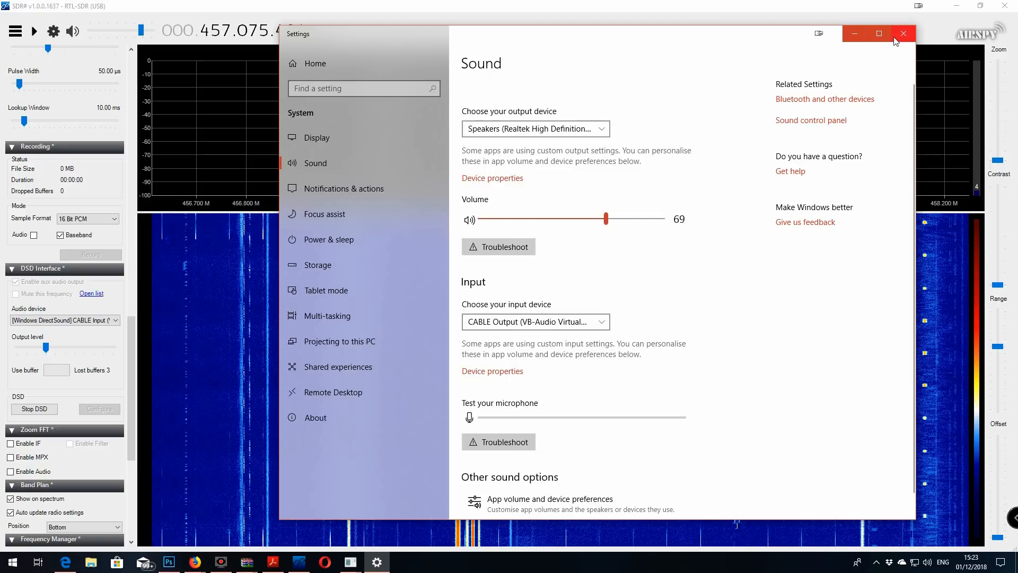
{"action": "mouse_move", "coordinate": [902, 33]}
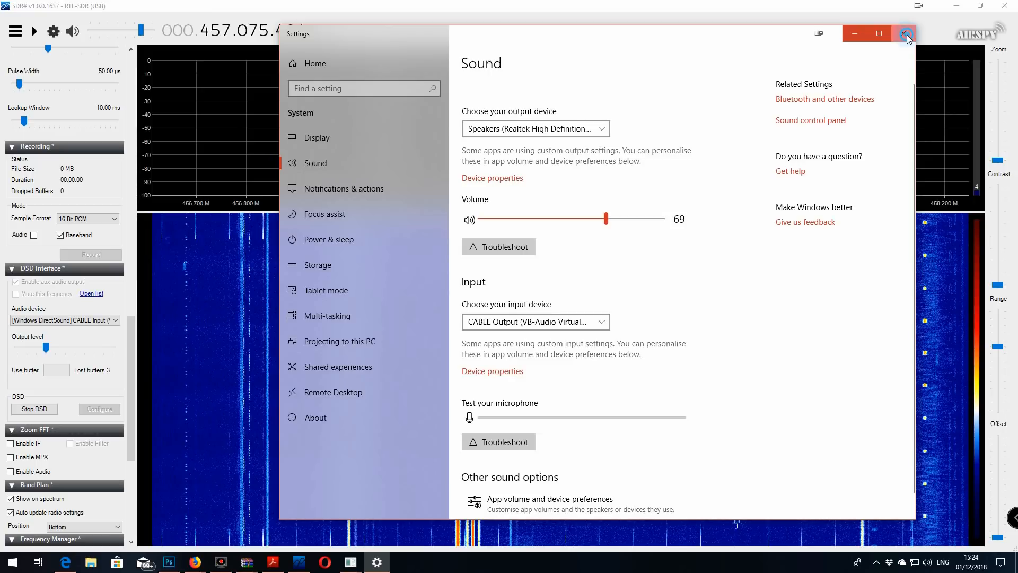
{"action": "left_click", "coordinate": [905, 33]}
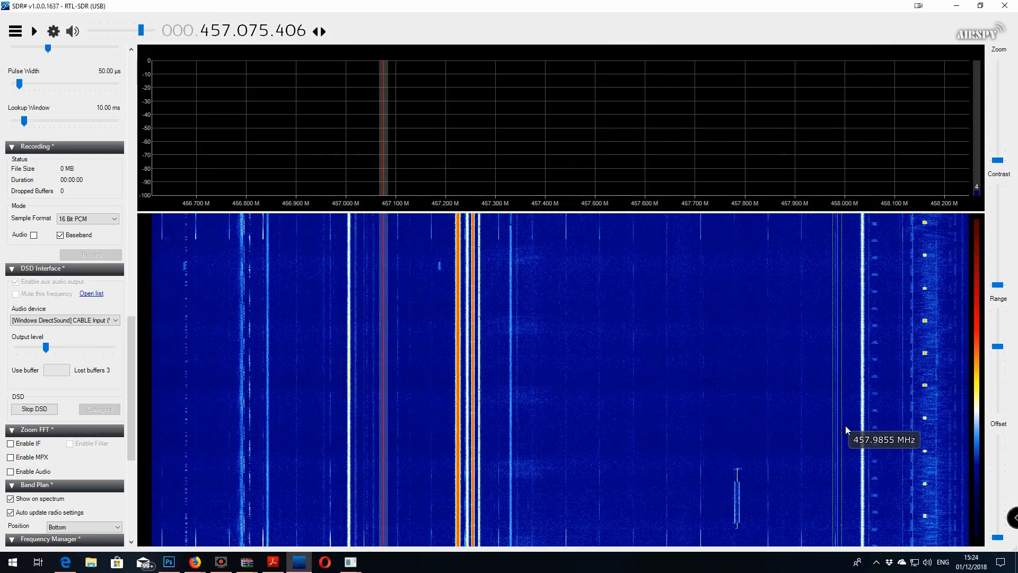
{"action": "mouse_move", "coordinate": [662, 344]}
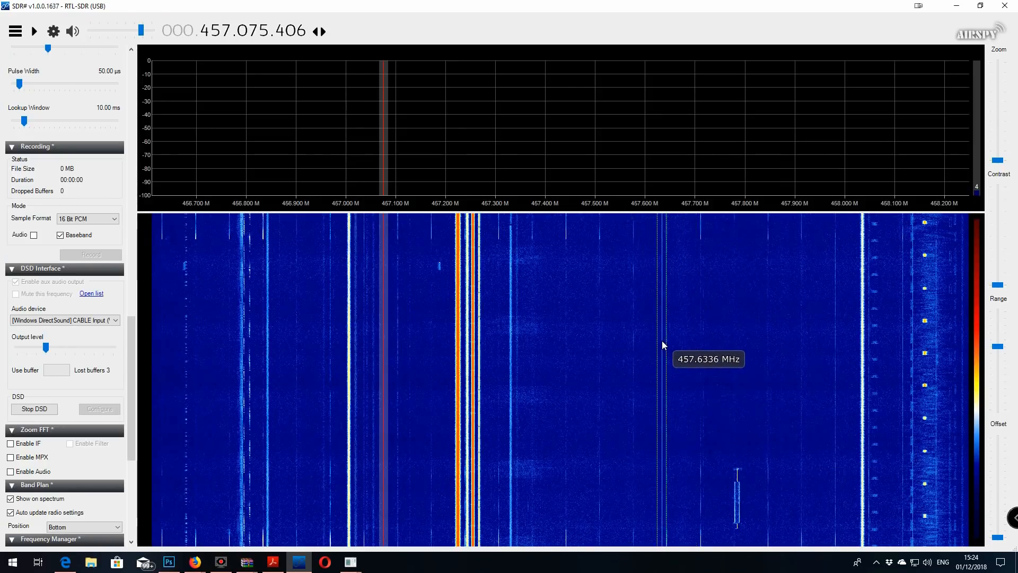
{"action": "mouse_move", "coordinate": [604, 360]}
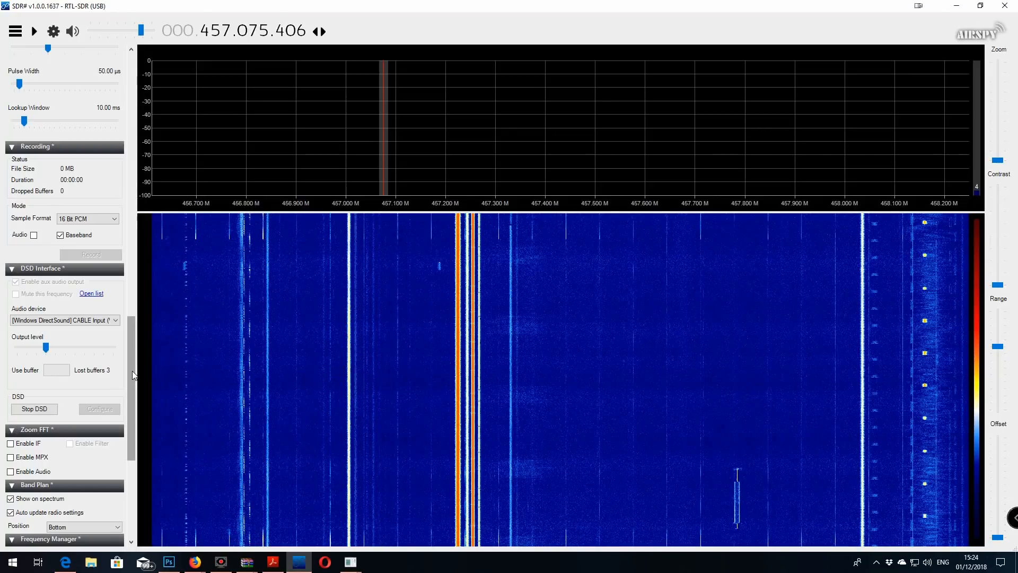
{"action": "mouse_move", "coordinate": [527, 393]}
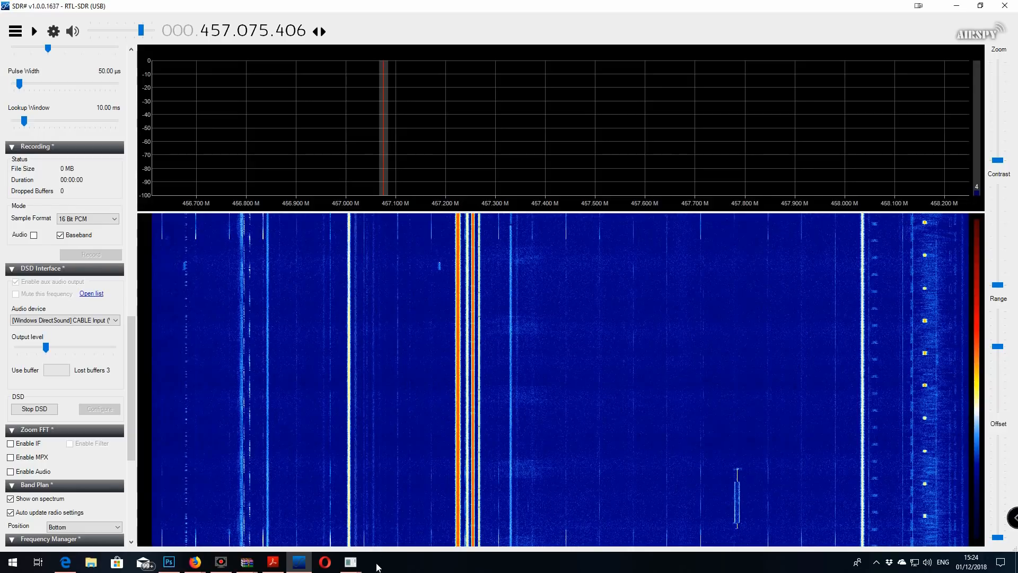
{"action": "mouse_move", "coordinate": [396, 567]}
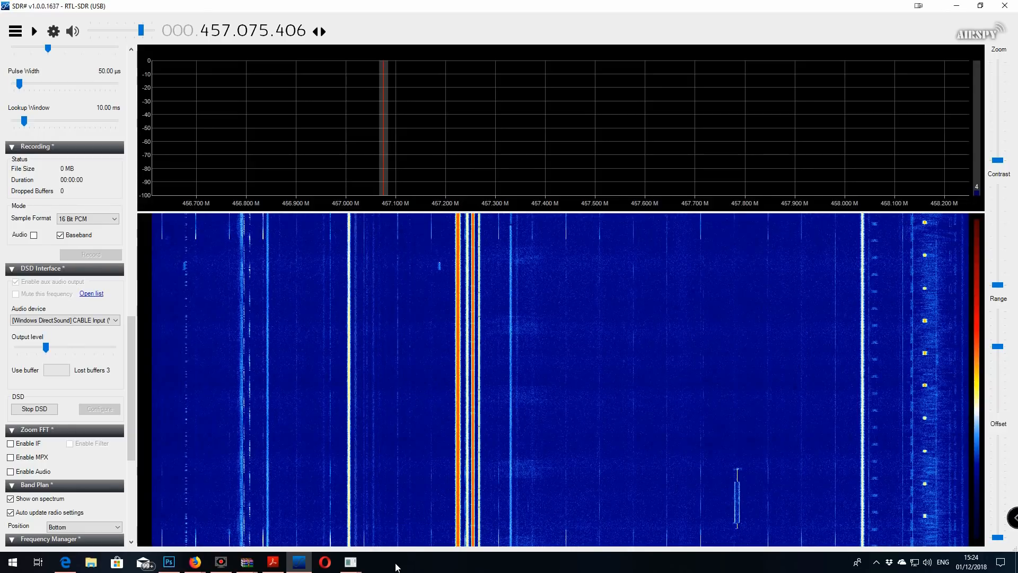
{"action": "mouse_move", "coordinate": [373, 395]}
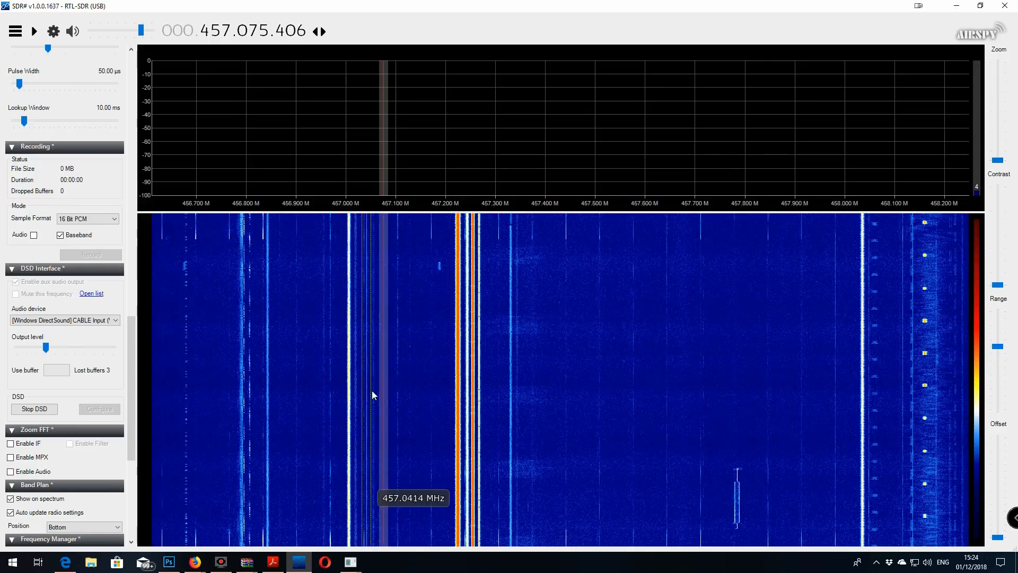
{"action": "mouse_move", "coordinate": [429, 297]}
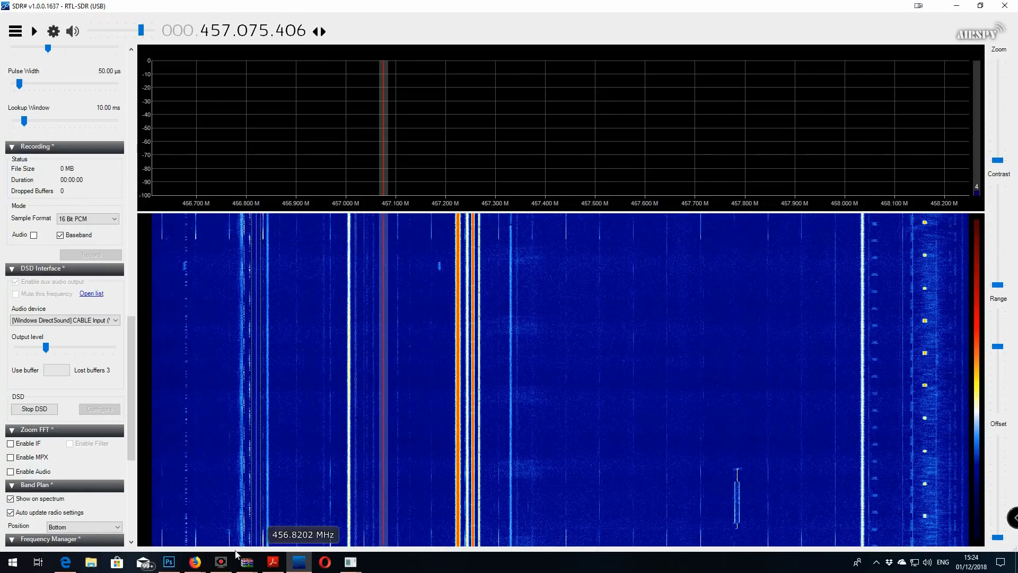
Switch to Firefox showing the DisplayFusion website.
{"action": "left_click", "coordinate": [194, 562]}
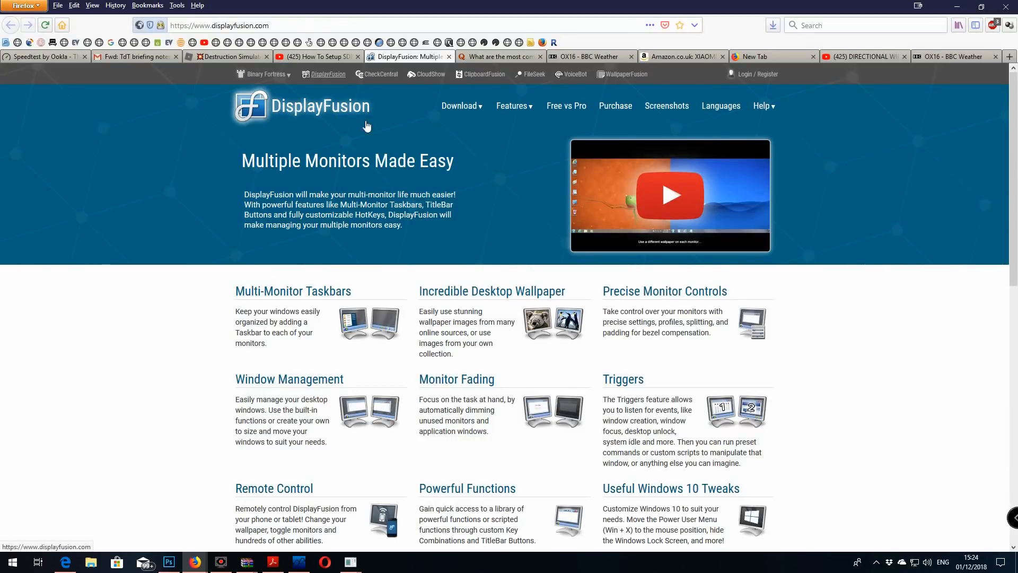
{"action": "mouse_move", "coordinate": [315, 116]}
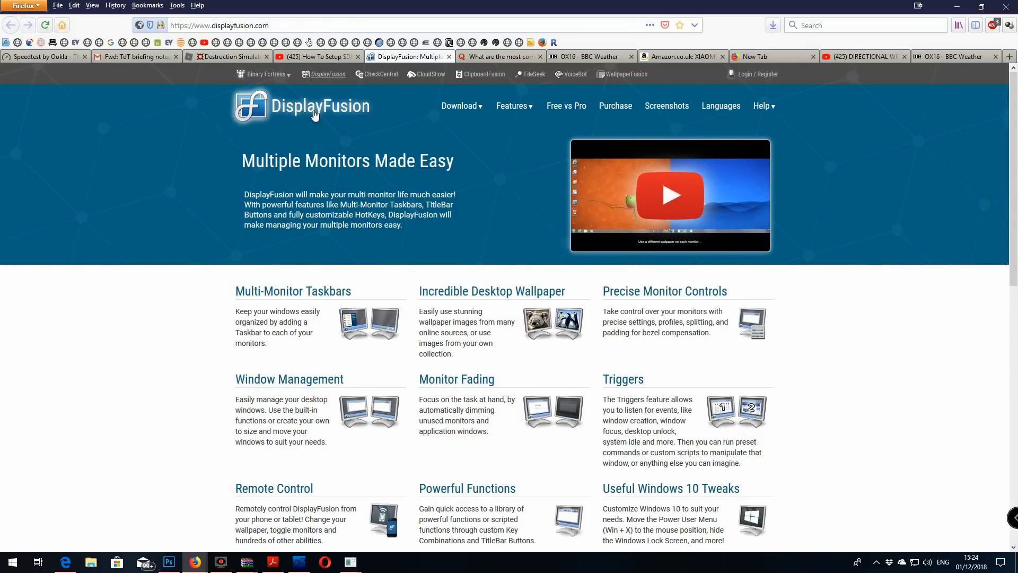
{"action": "left_click", "coordinate": [459, 105]}
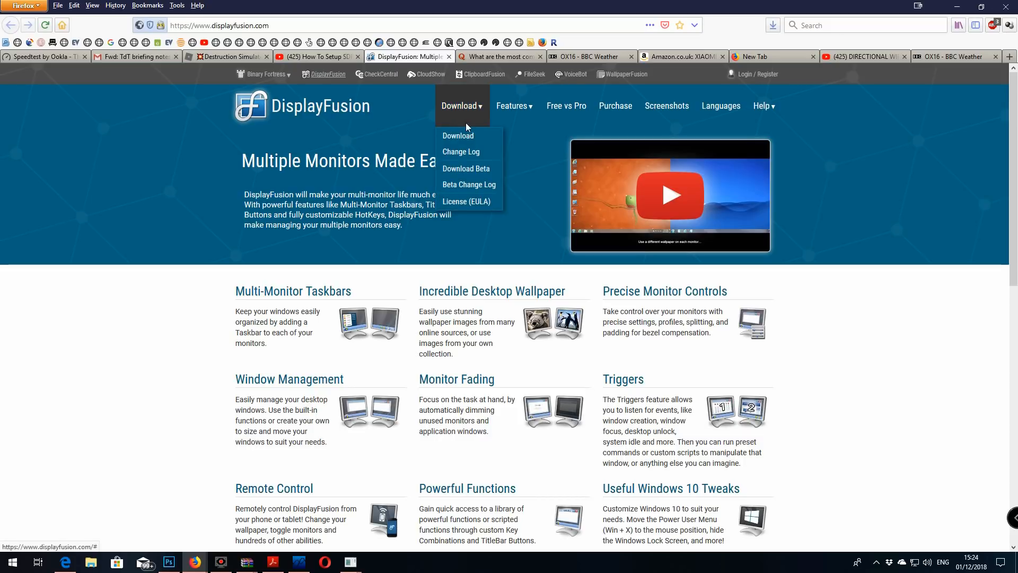
{"action": "mouse_move", "coordinate": [240, 51]}
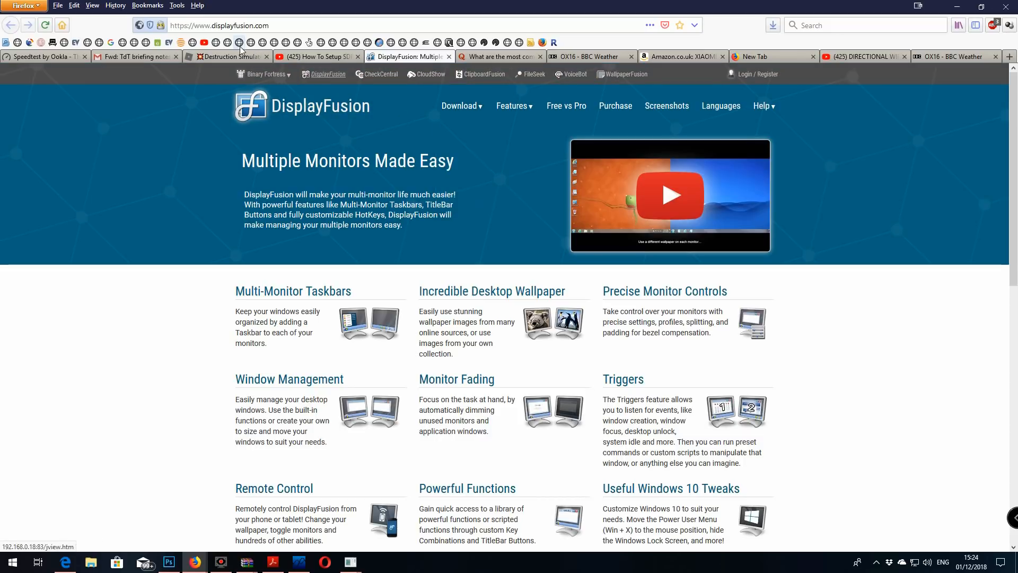
{"action": "left_click", "coordinate": [460, 106]}
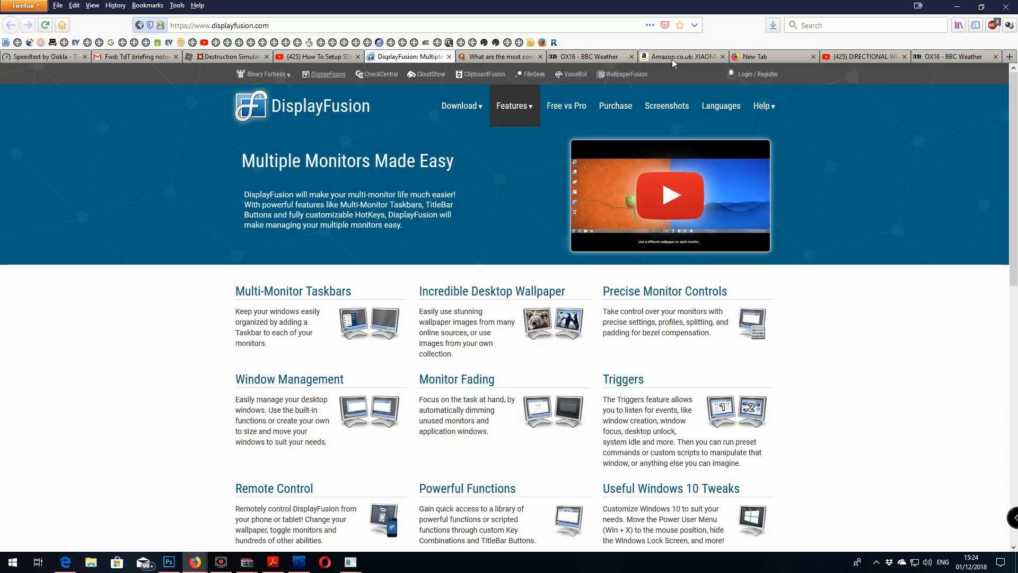
{"action": "left_click", "coordinate": [297, 563]}
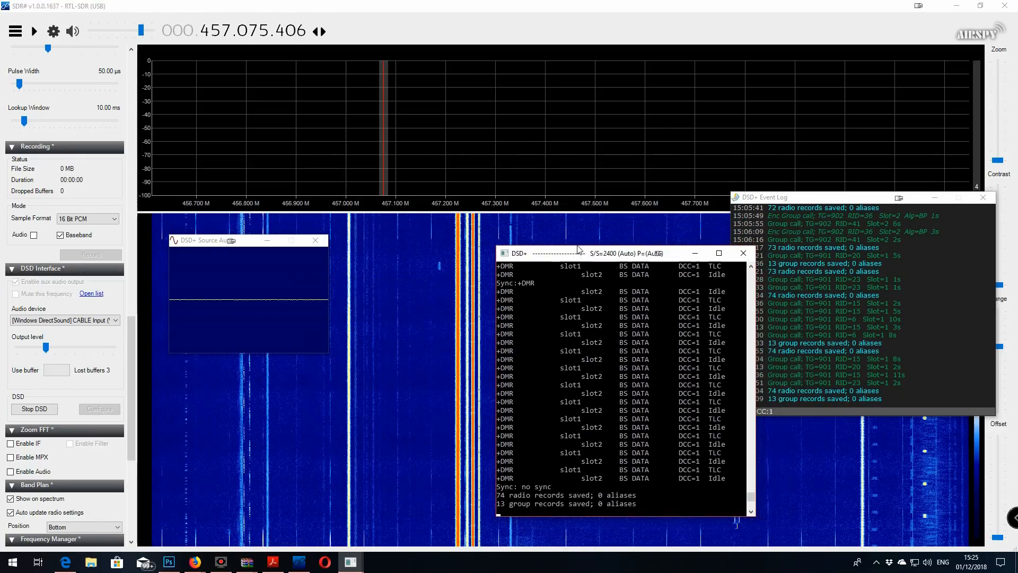
{"action": "mouse_move", "coordinate": [615, 107]}
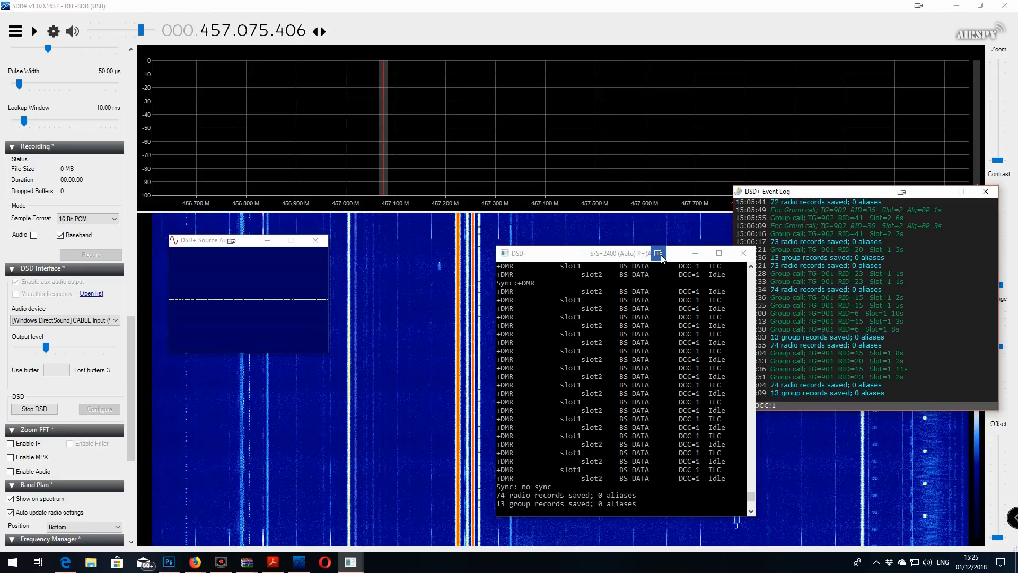
{"action": "mouse_move", "coordinate": [659, 253]}
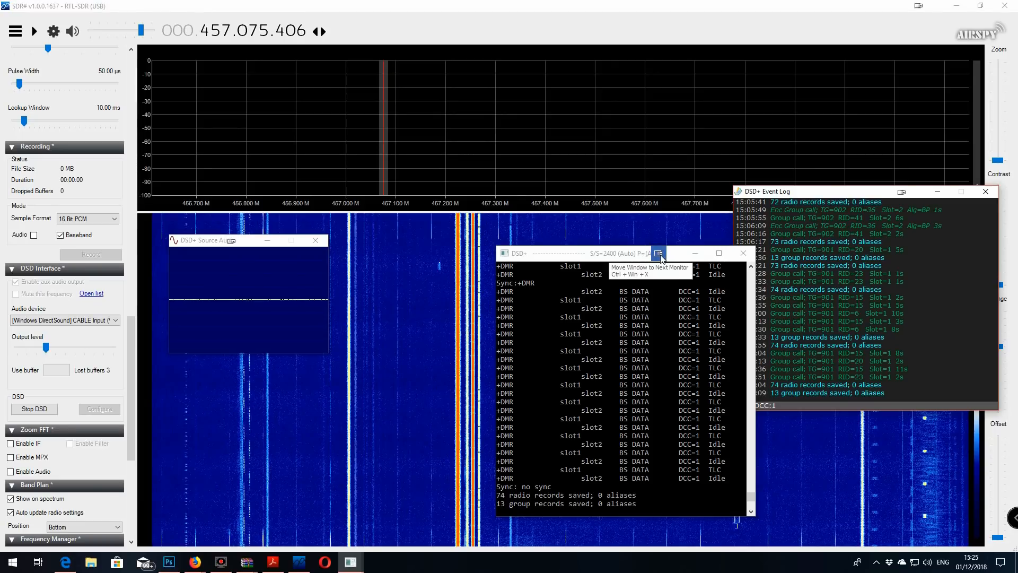